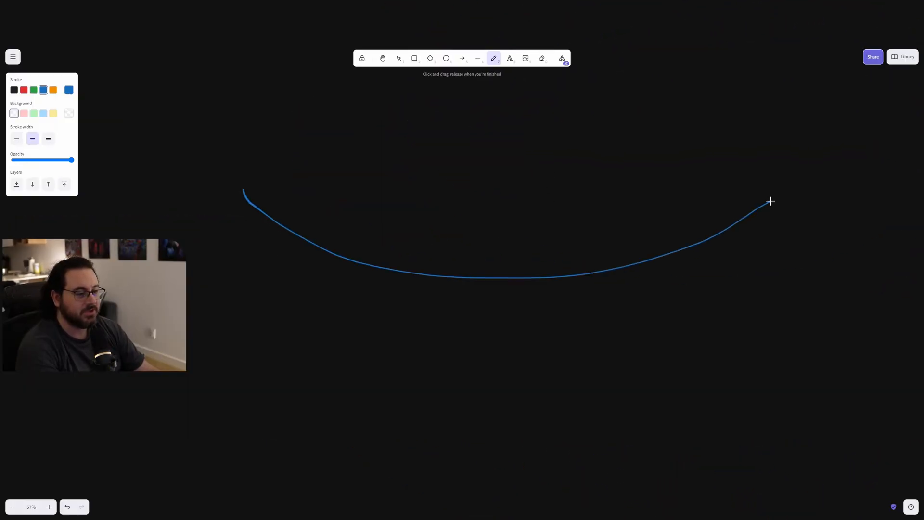
- Mark an orange point on the left end of the blue spline
left_click(53, 90)
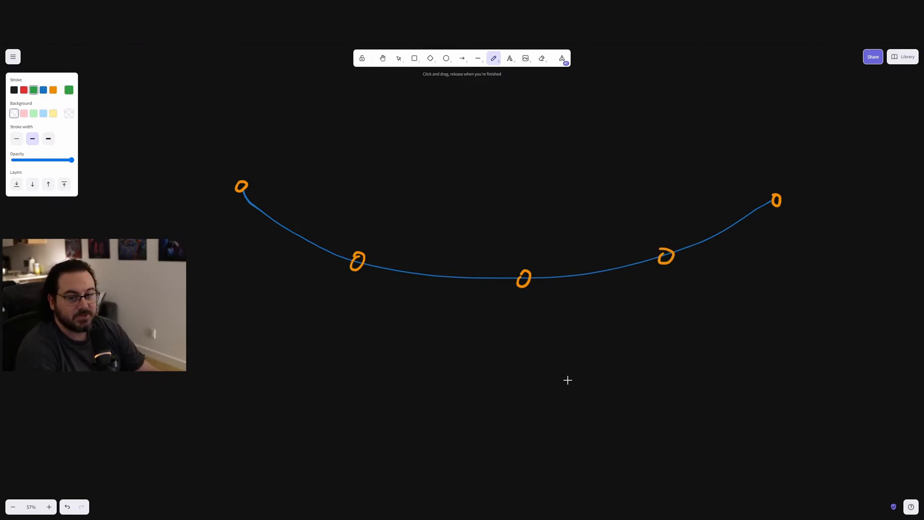
mouse_move(253, 170)
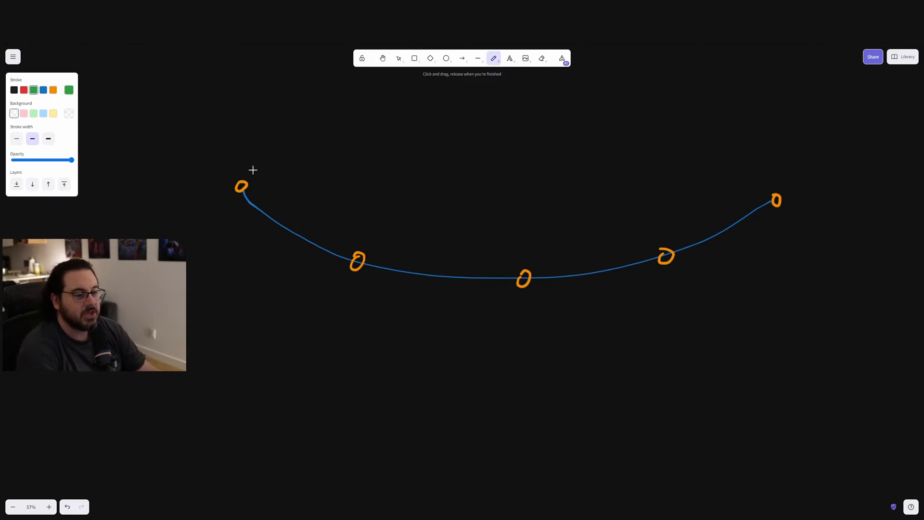
- Write the green segment numbers 1 to 4 above the spline between the orange points
left_click_drag(253, 171, 530, 254)
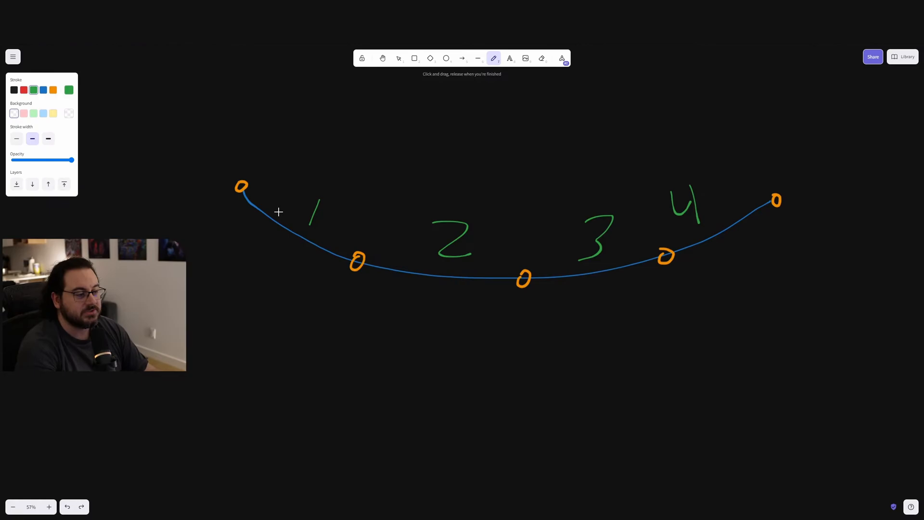
mouse_move(407, 336)
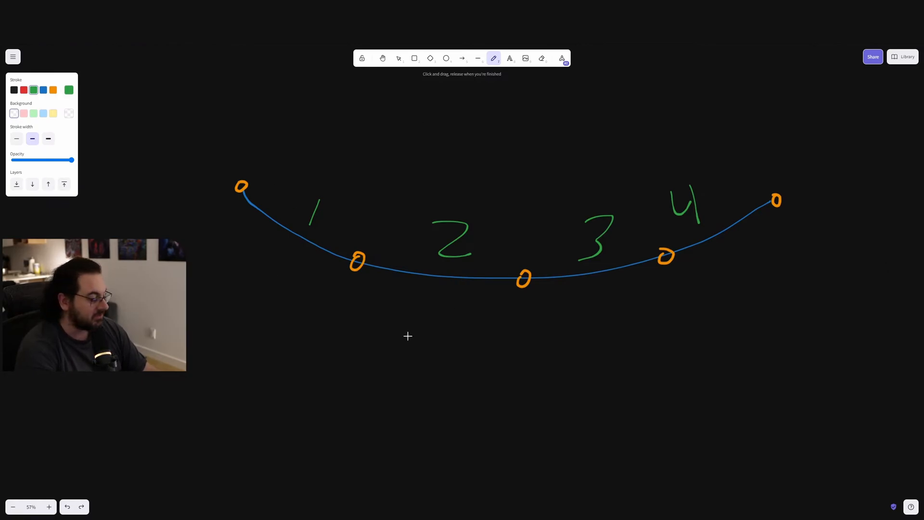
mouse_move(541, 156)
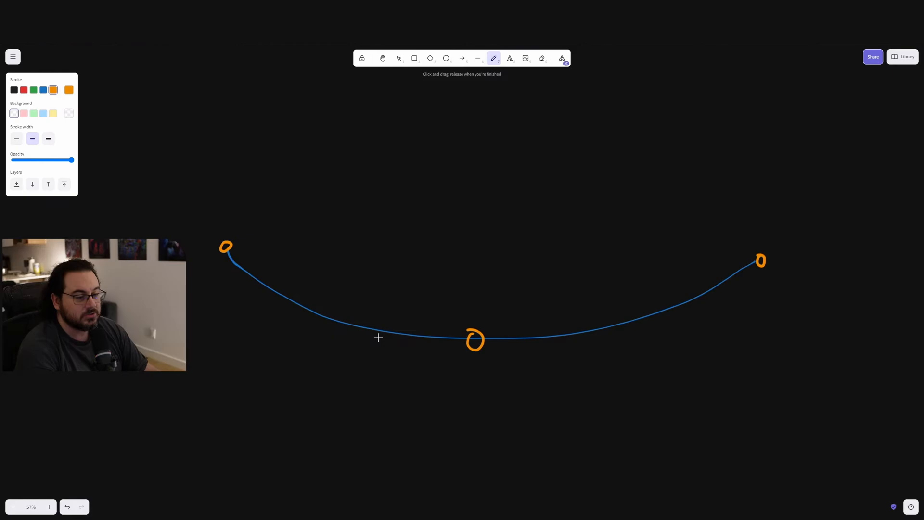
mouse_move(275, 326)
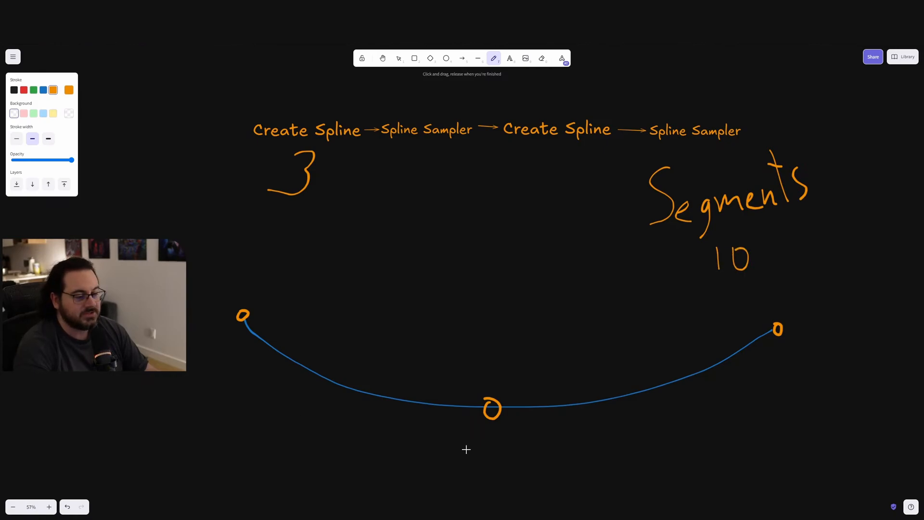
mouse_move(295, 342)
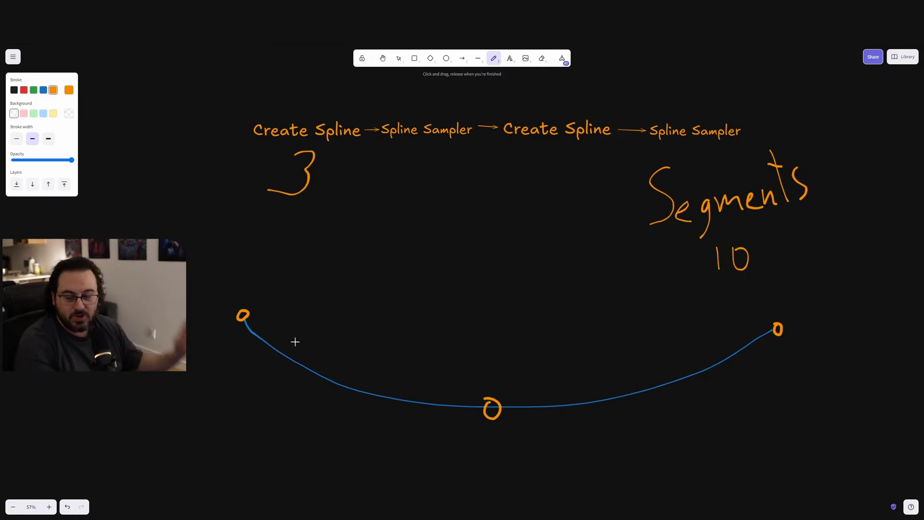
mouse_move(756, 257)
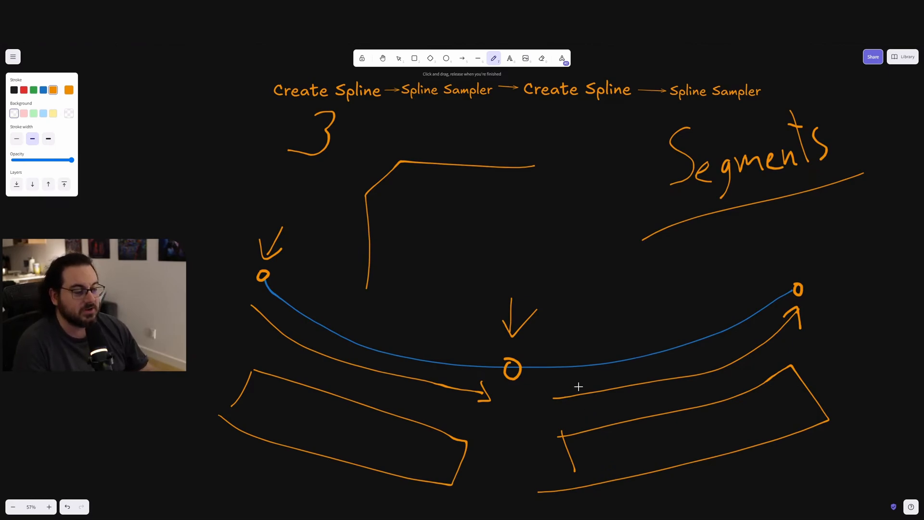
mouse_move(464, 232)
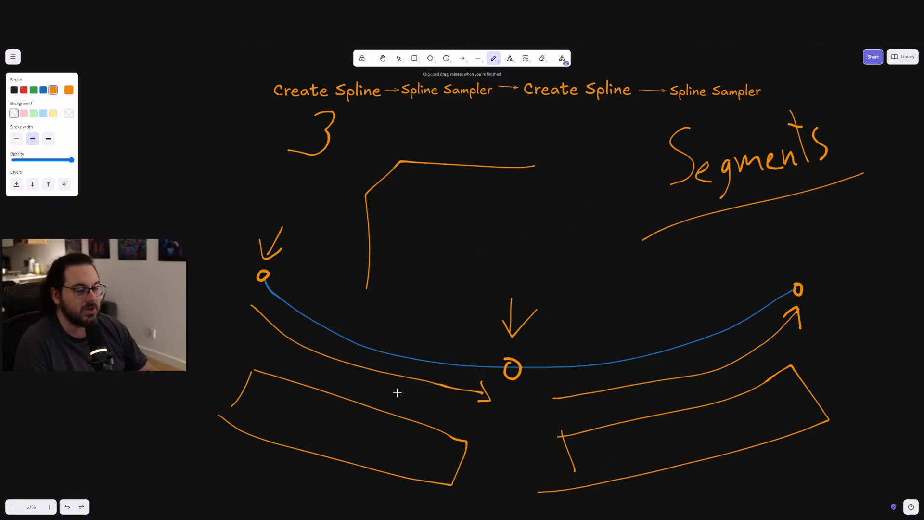
mouse_move(627, 376)
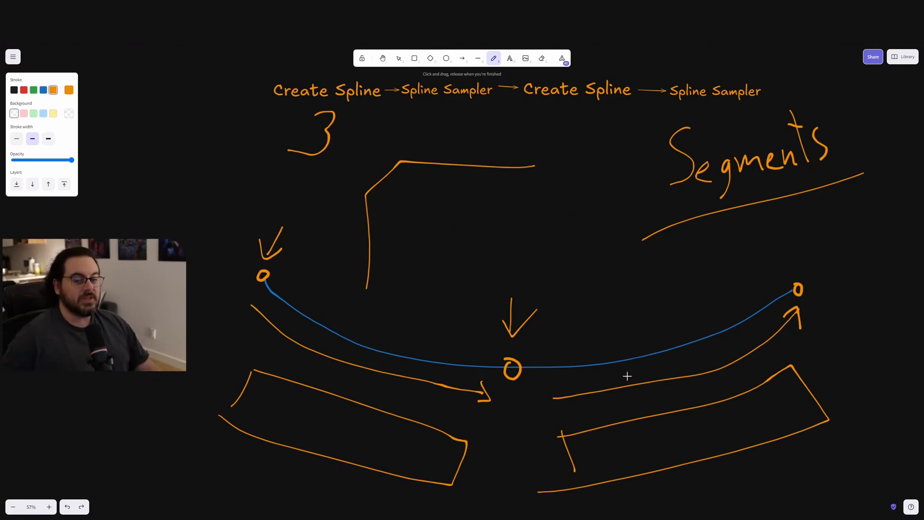